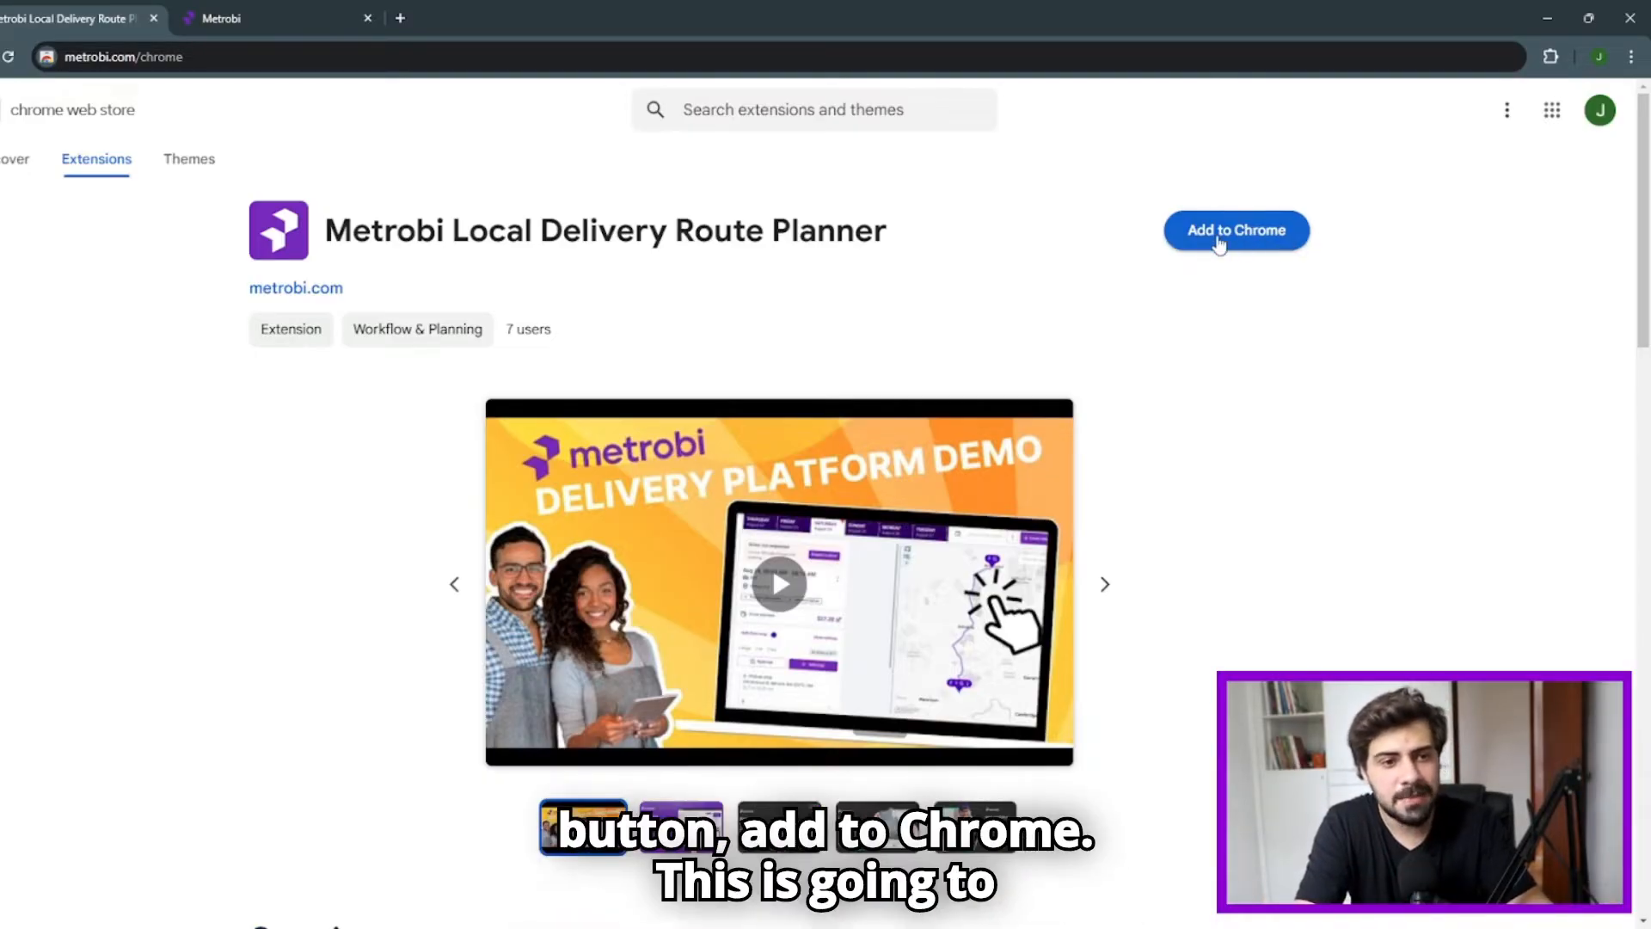
# Step: Add the Metrobi Local Delivery Route Planner extension to Chrome from its store page
pyautogui.click(1235, 229)
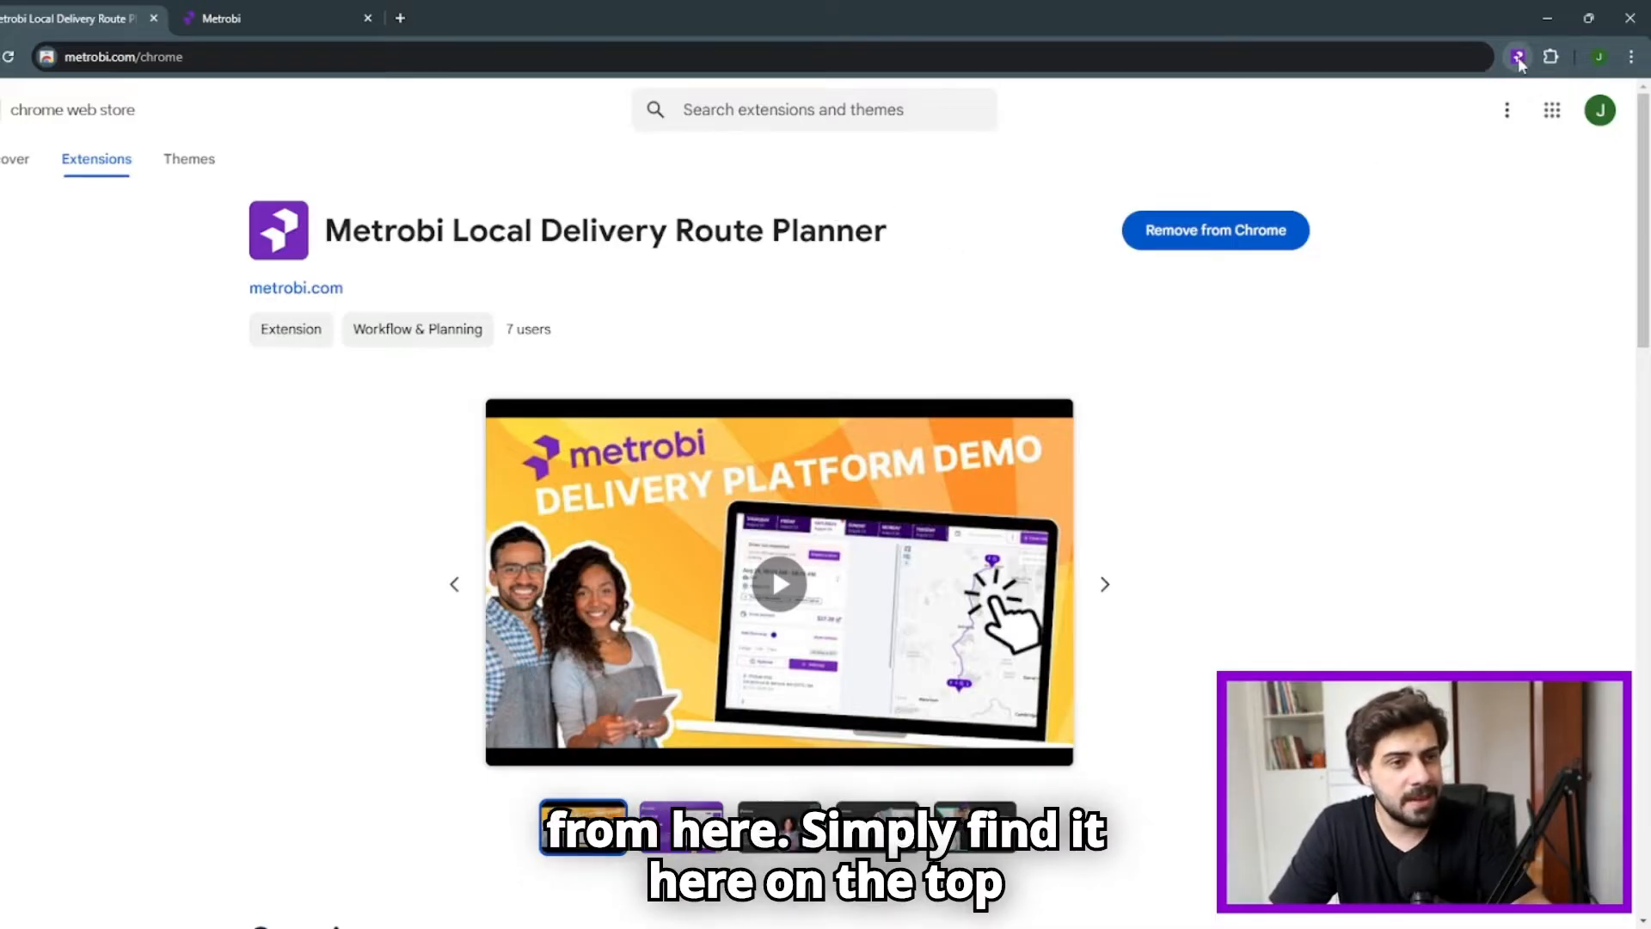
# Step: Open the Metrobi side panel asking for an API key, then switch to the Metrobi dashboard tab
pyautogui.click(1519, 57)
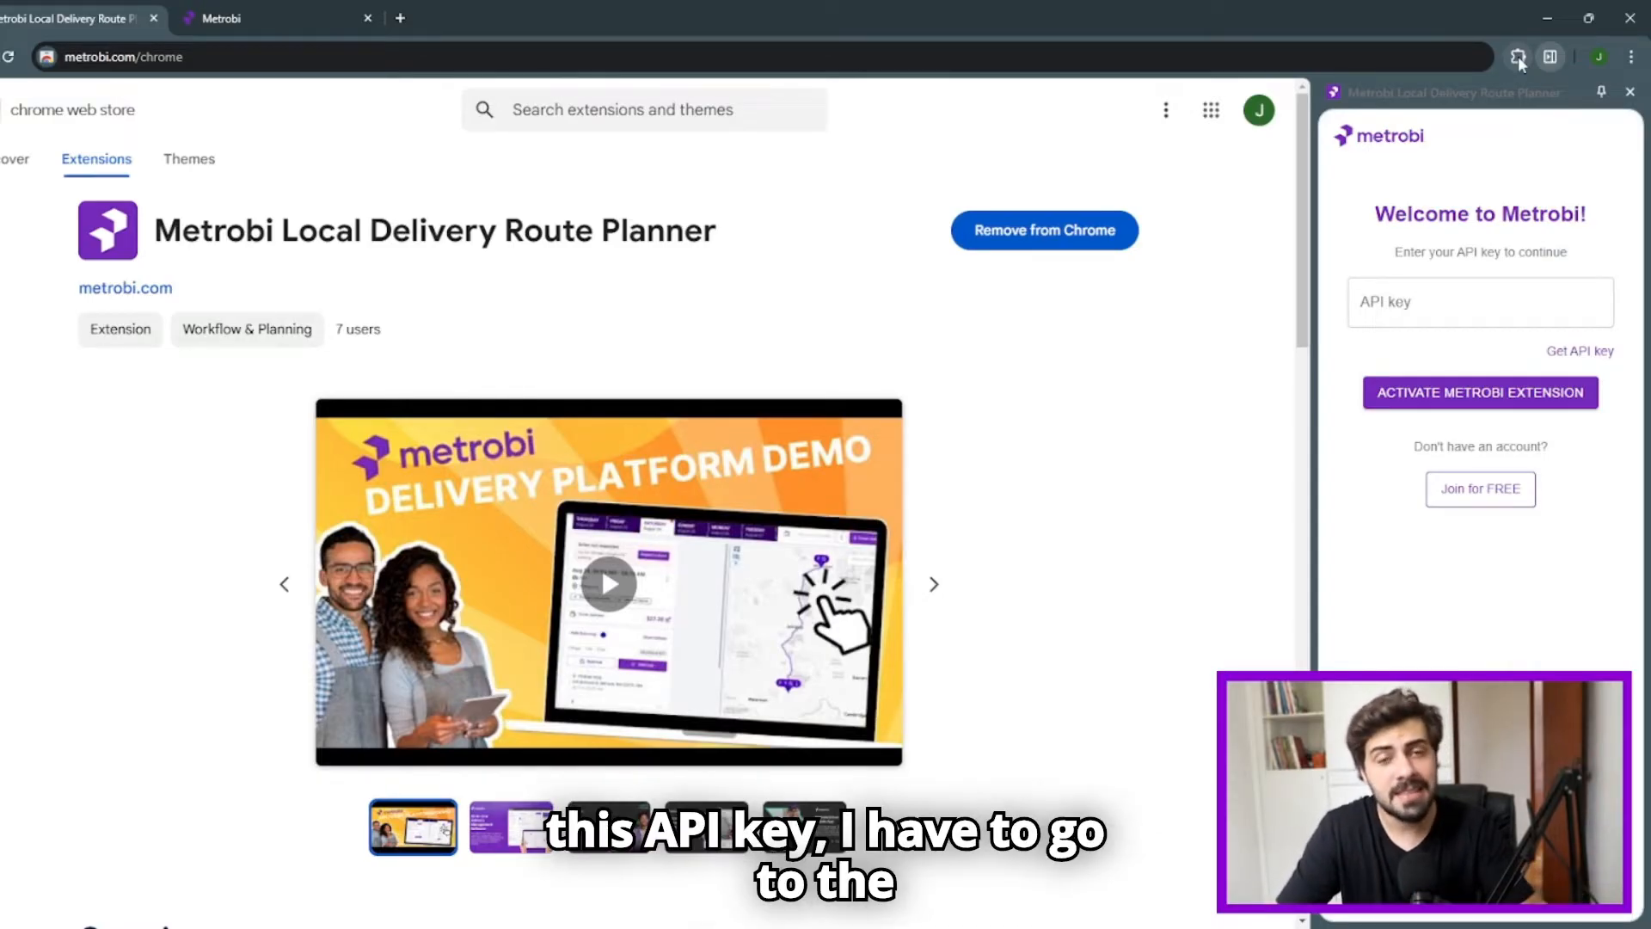
pyautogui.click(242, 19)
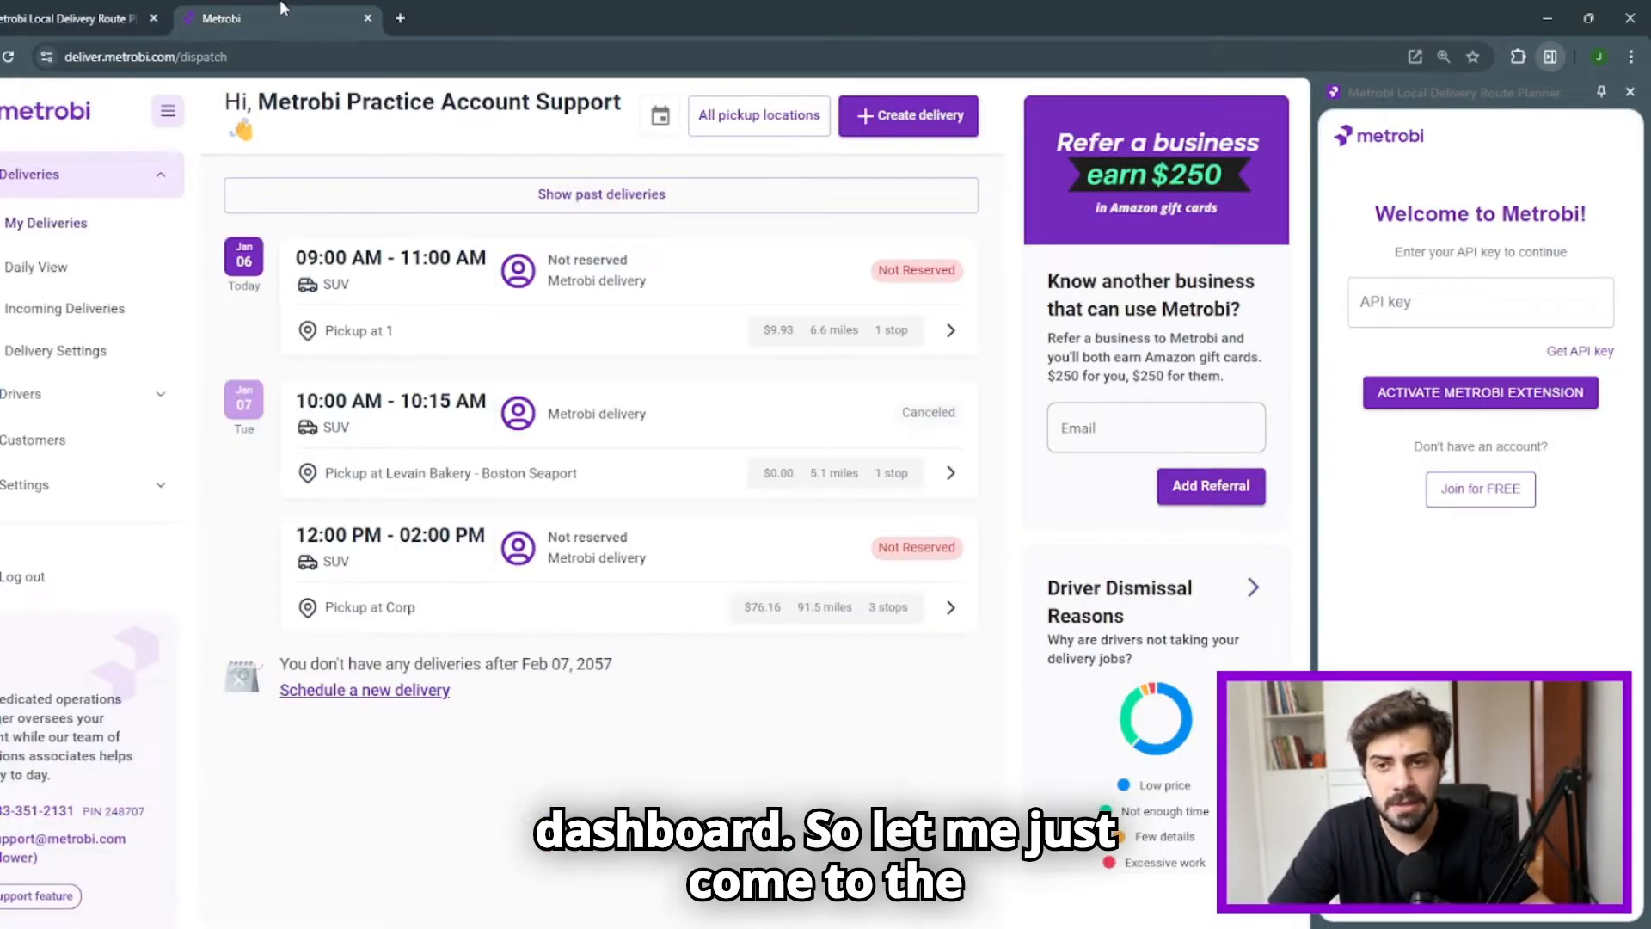
# Step: Copy the active API key from General settings' API Keys tab in the Metrobi dashboard
pyautogui.click(42, 484)
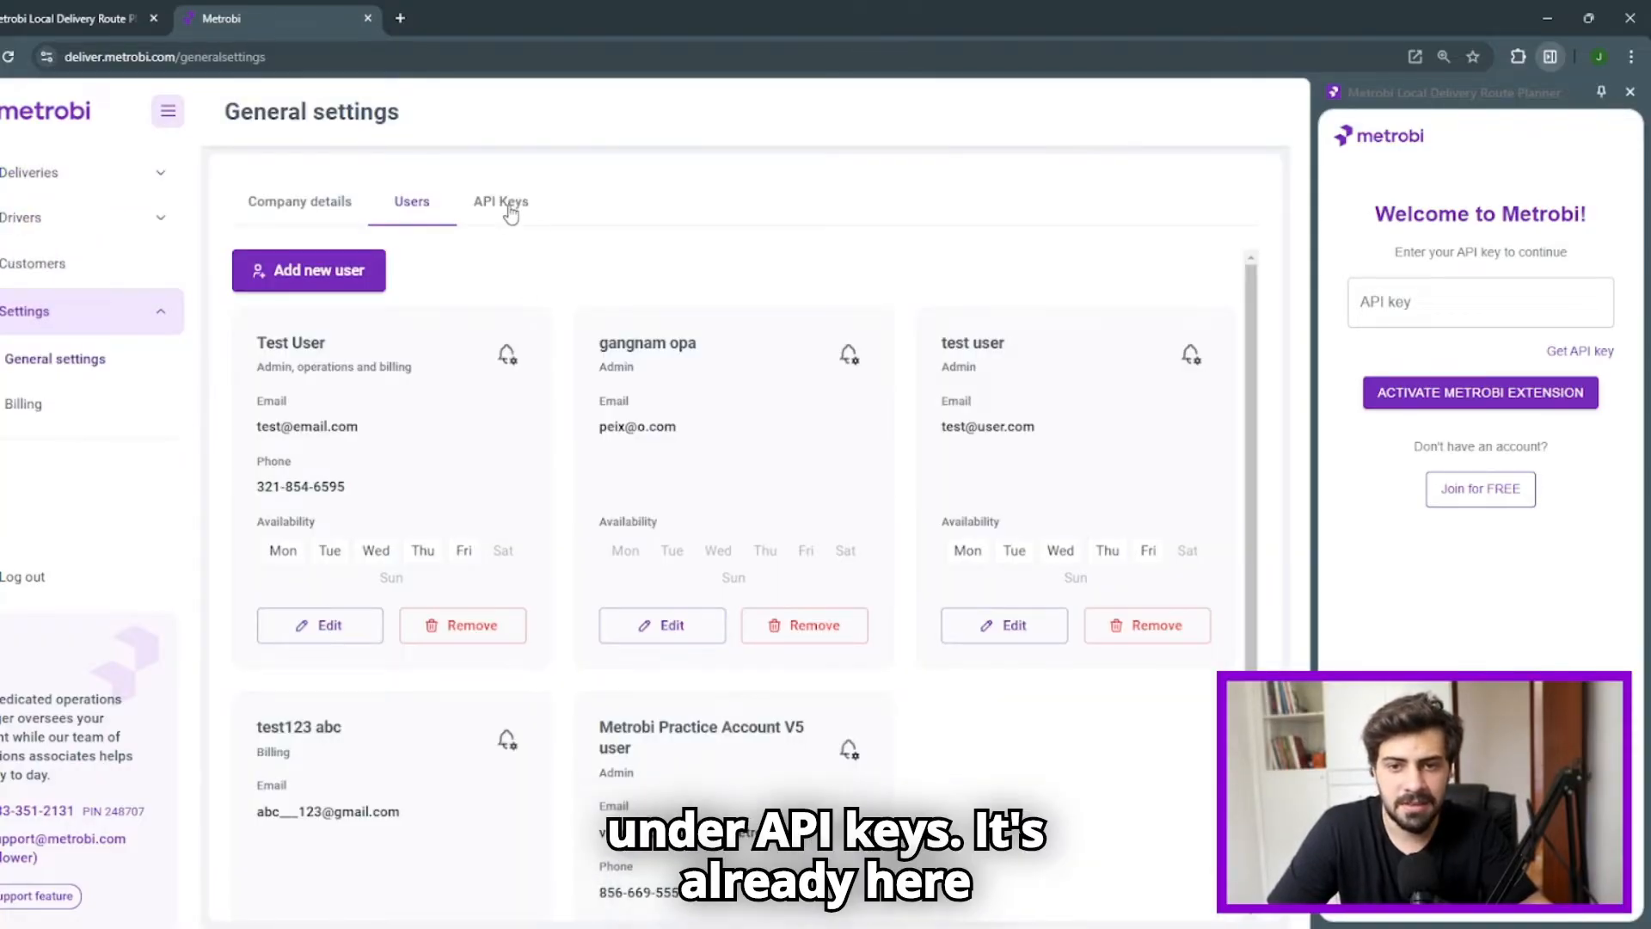
pyautogui.click(500, 201)
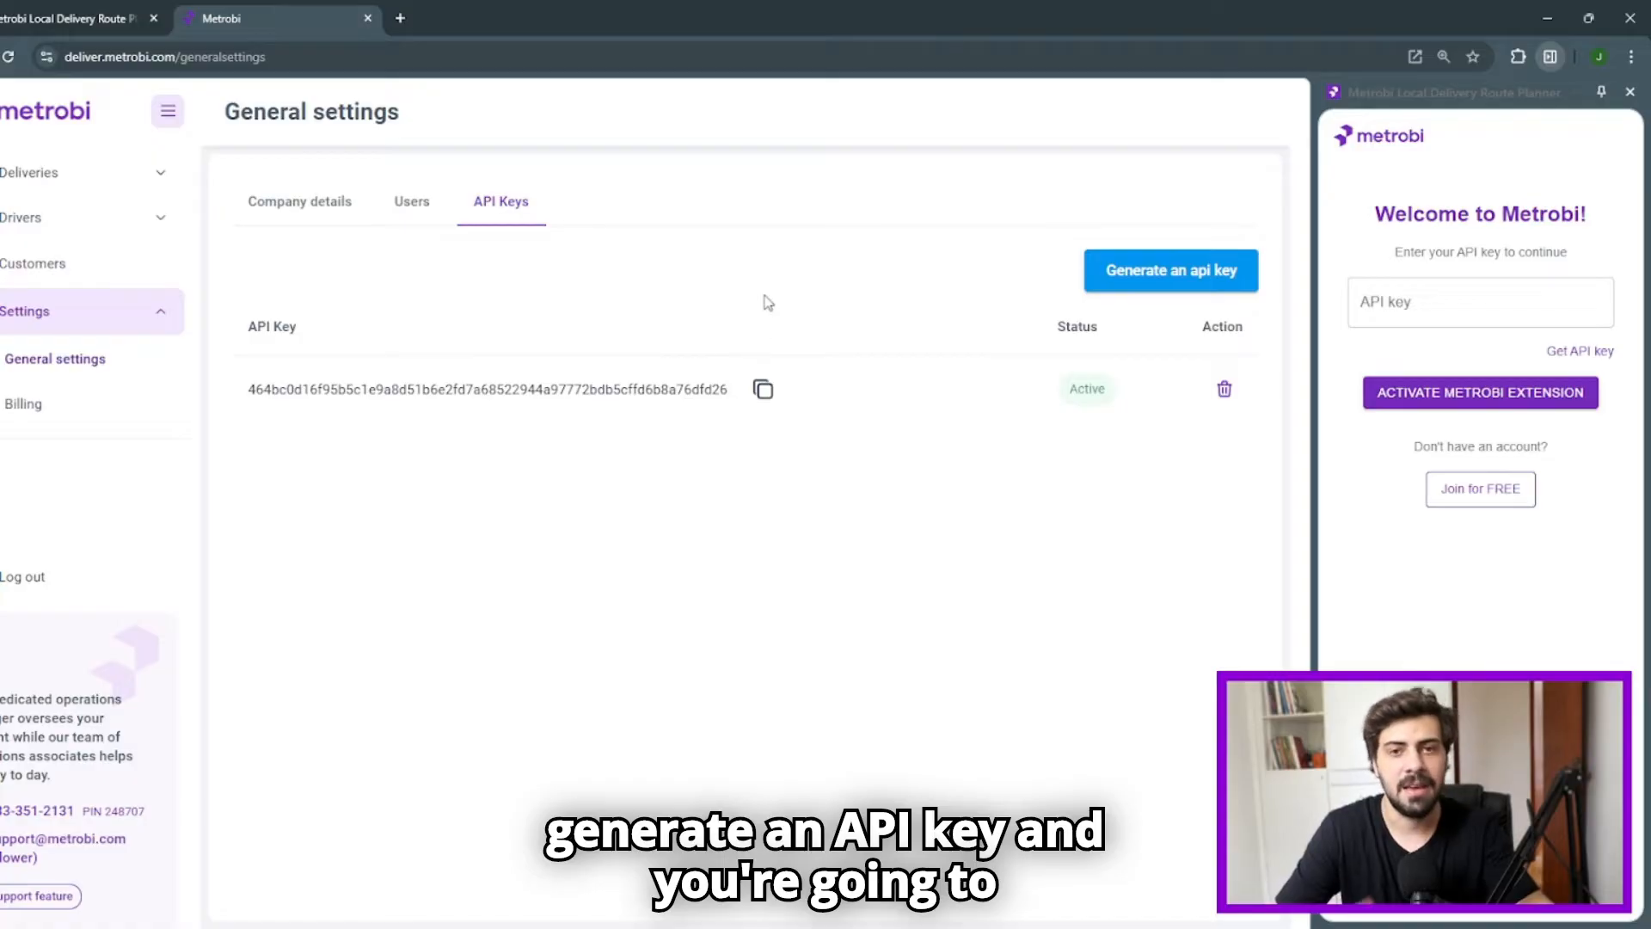
pyautogui.click(761, 389)
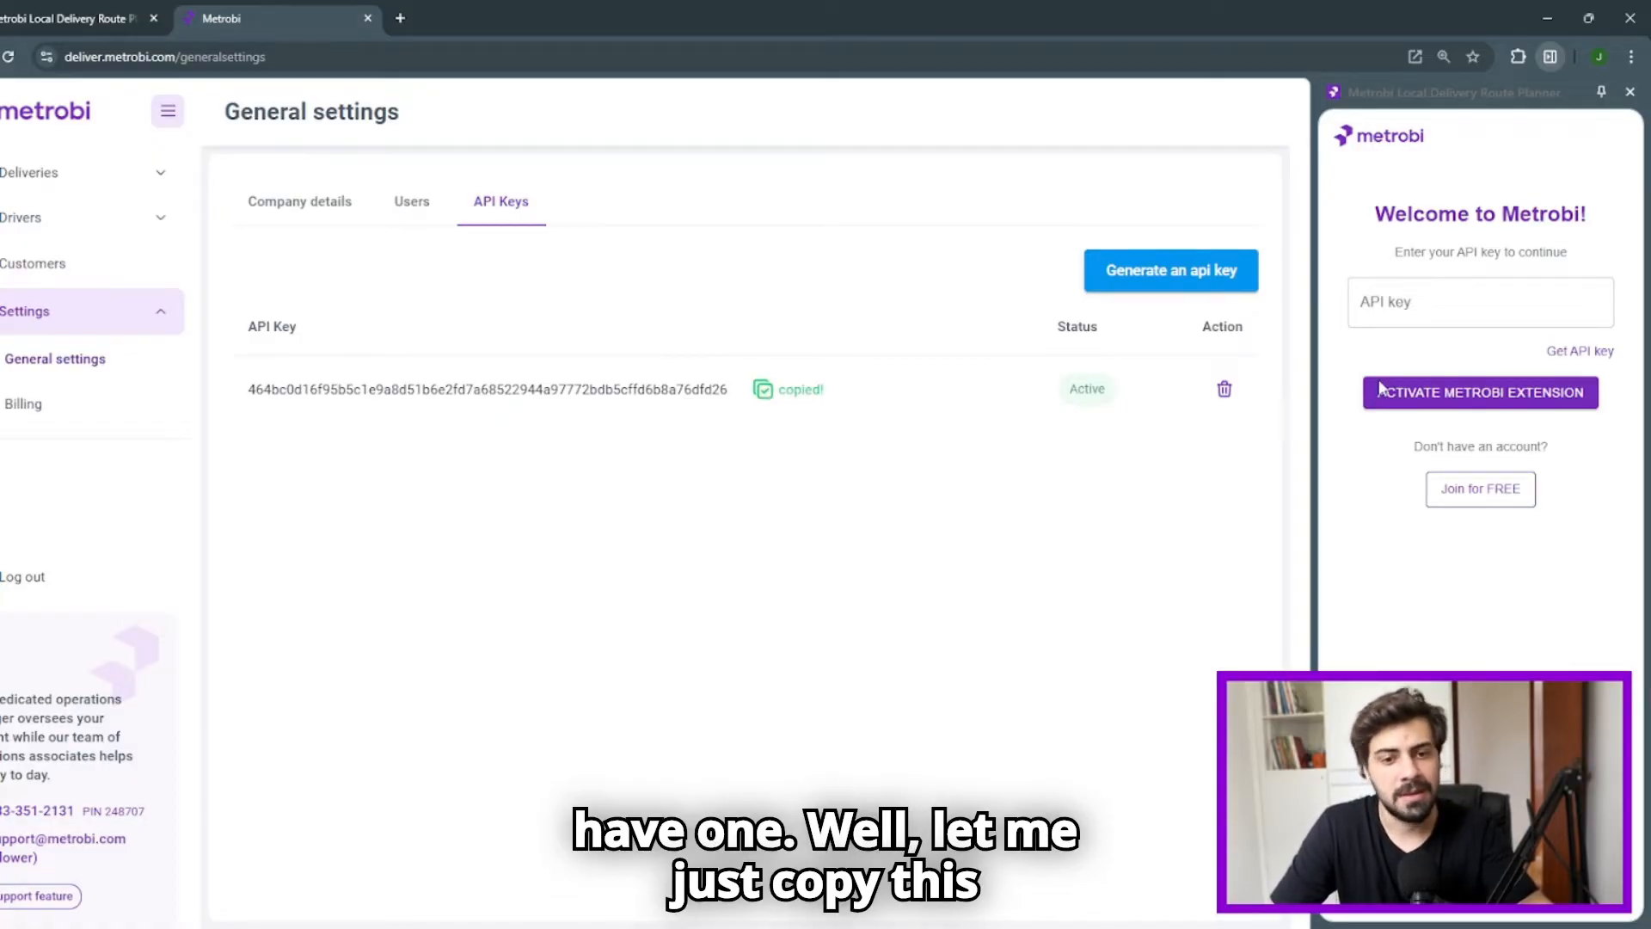
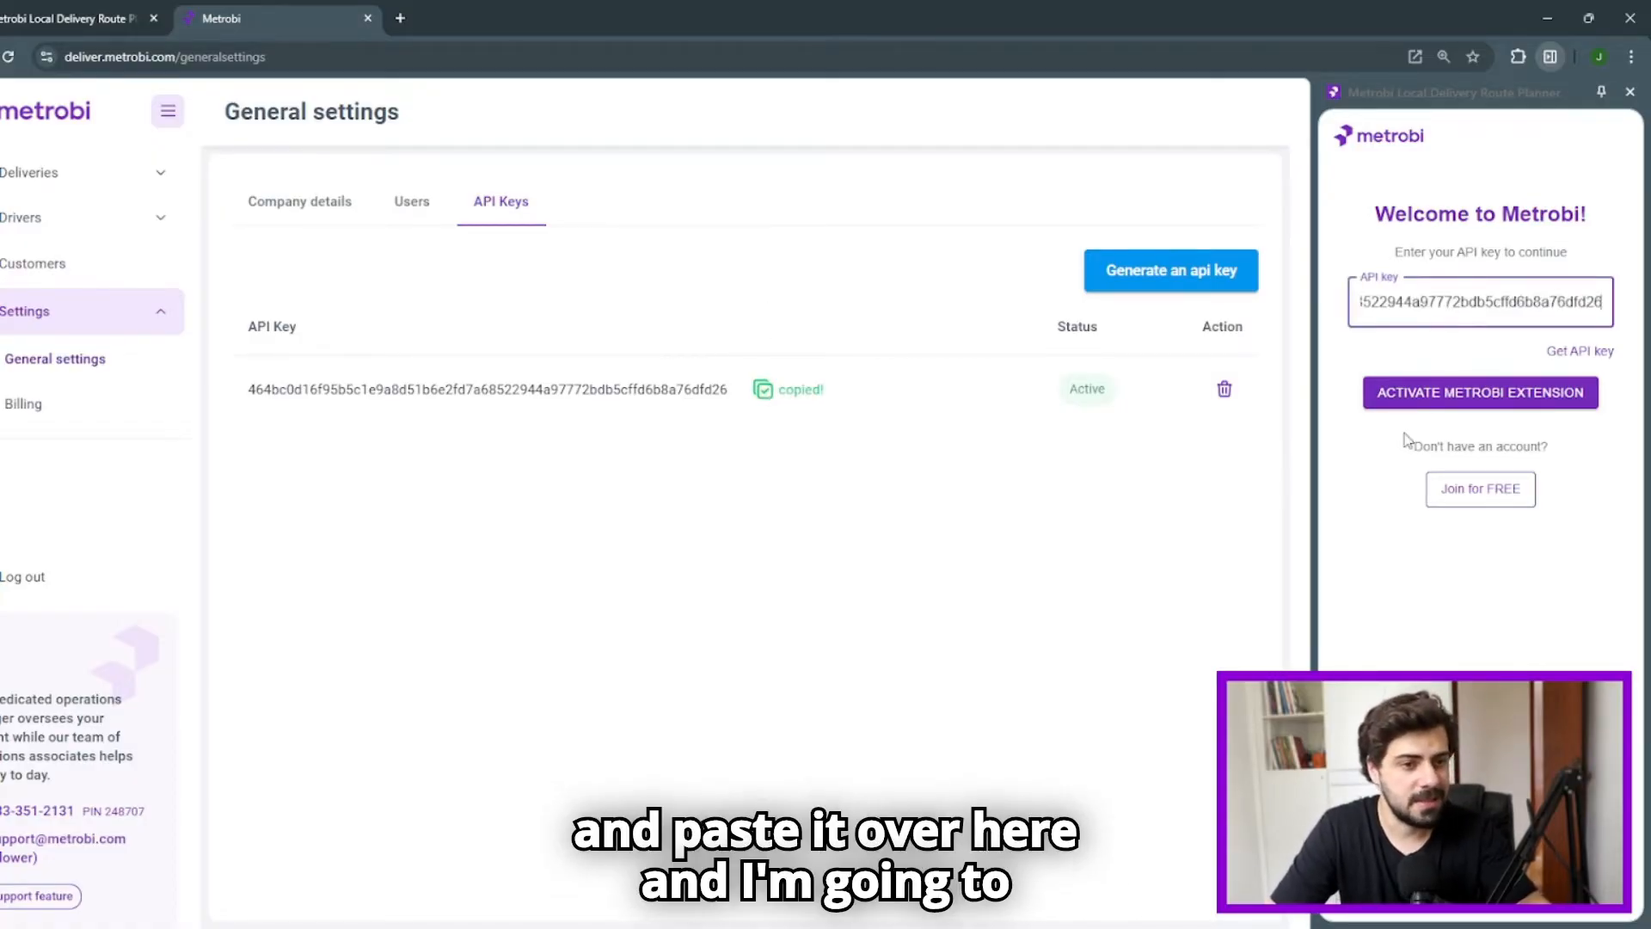
pyautogui.click(1479, 392)
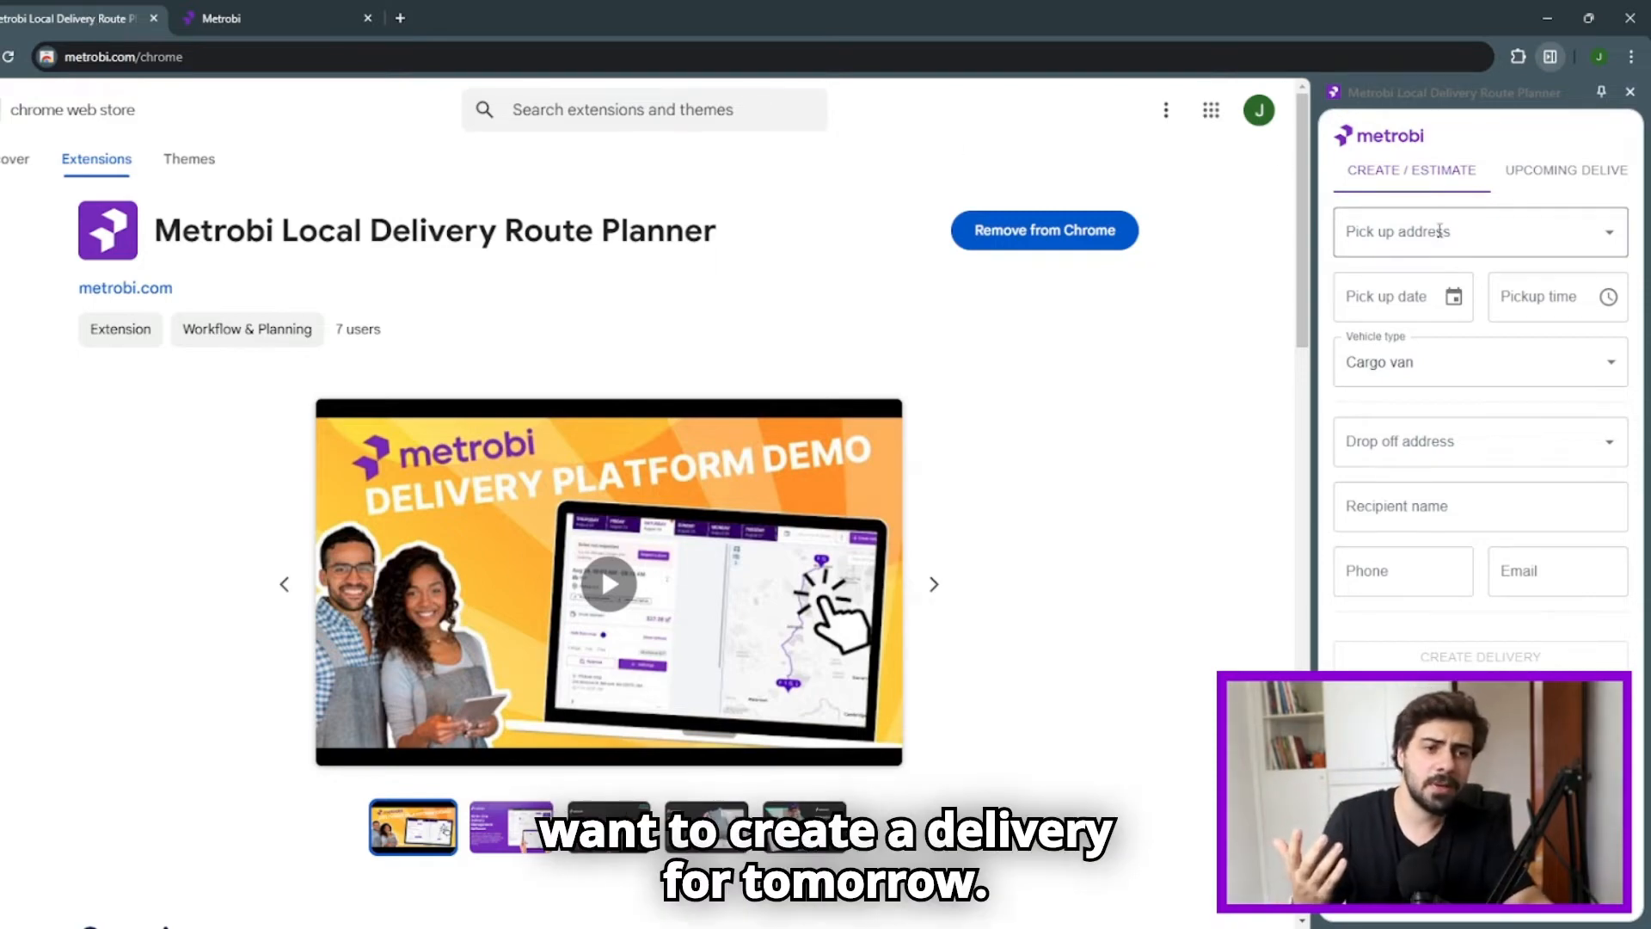
# Step: Search 'Bakery b', set pickup to Levain Bakery - Boston Seaport, and date 01/07/2025
pyautogui.click(1474, 231)
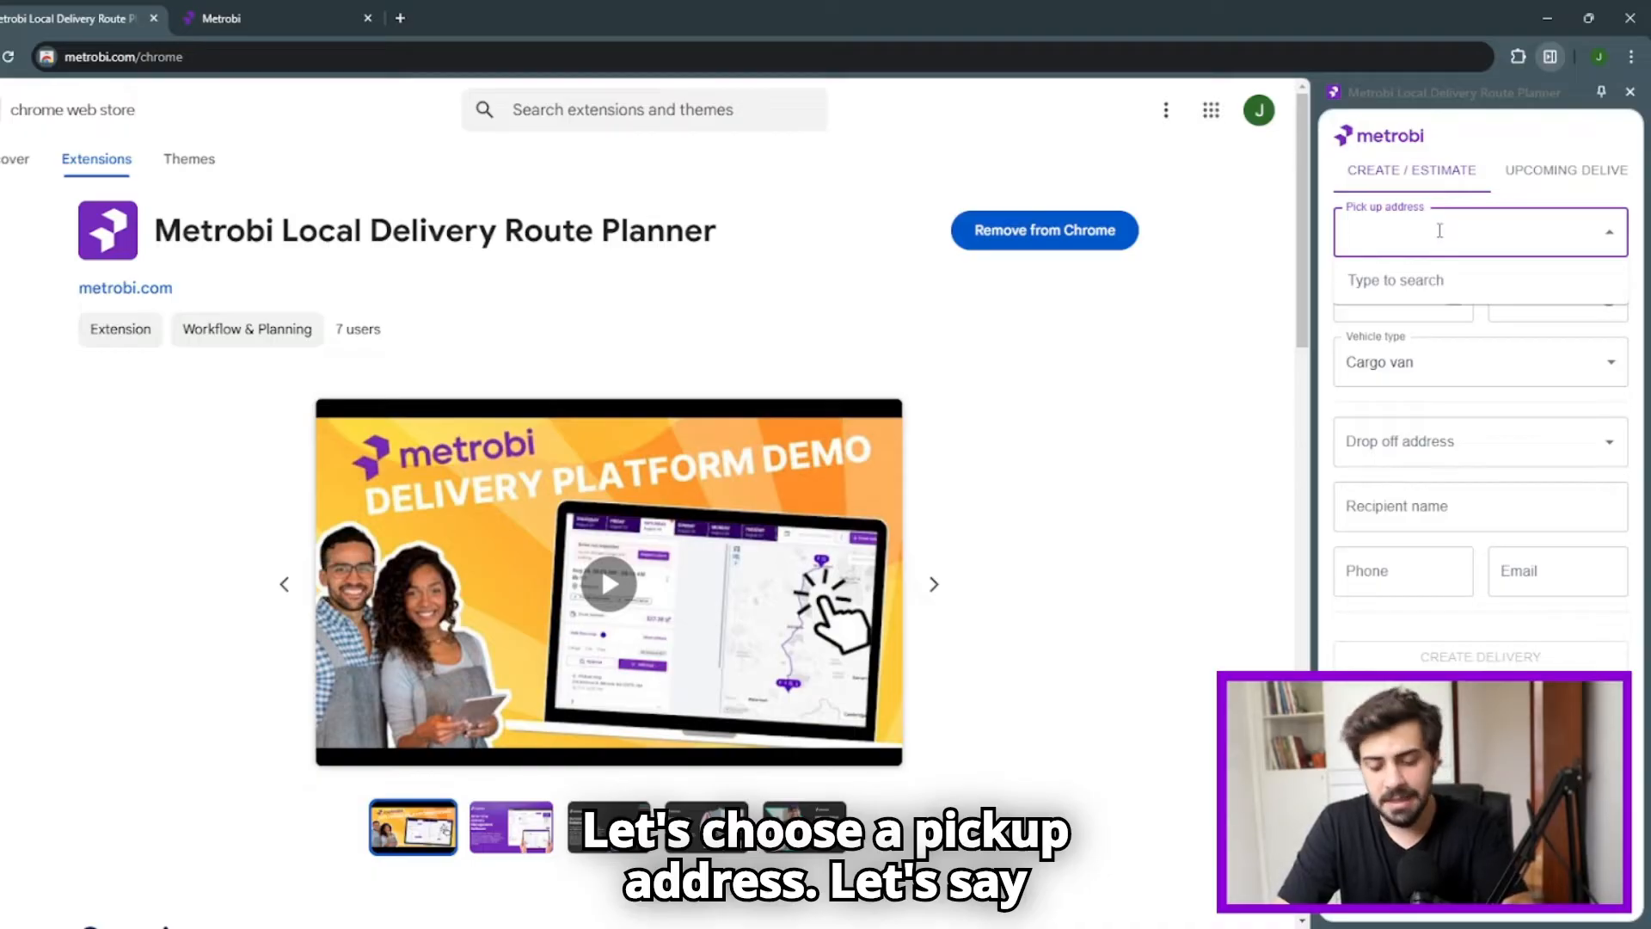
pyautogui.write('Bakery boston')
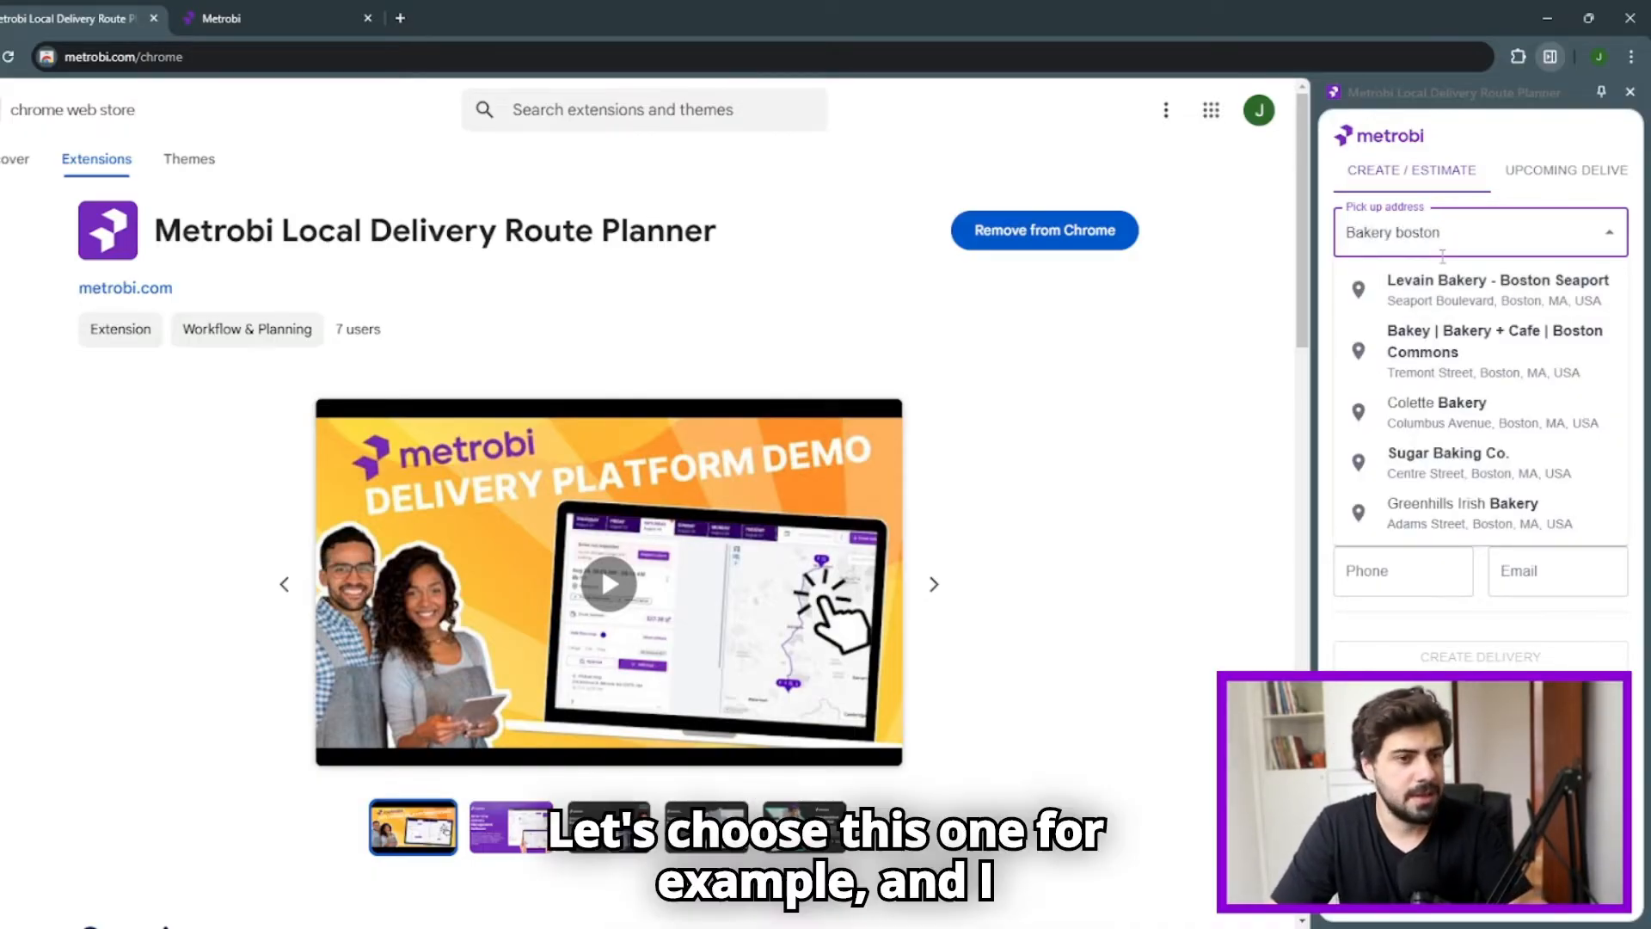
pyautogui.click(1497, 289)
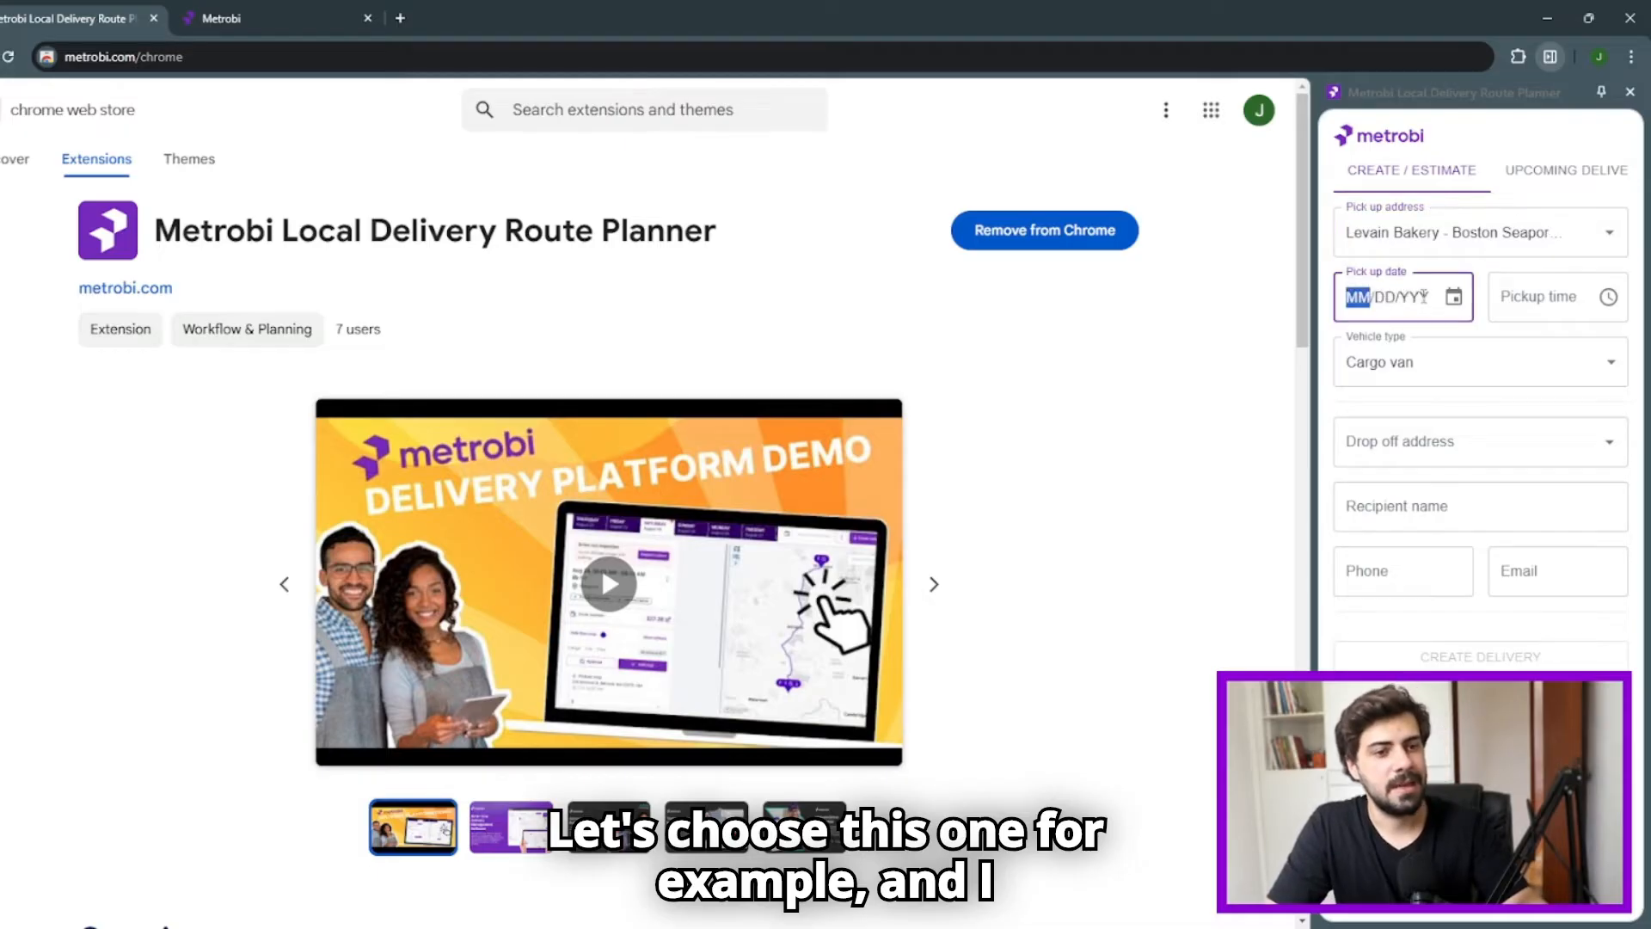
pyautogui.click(1401, 296)
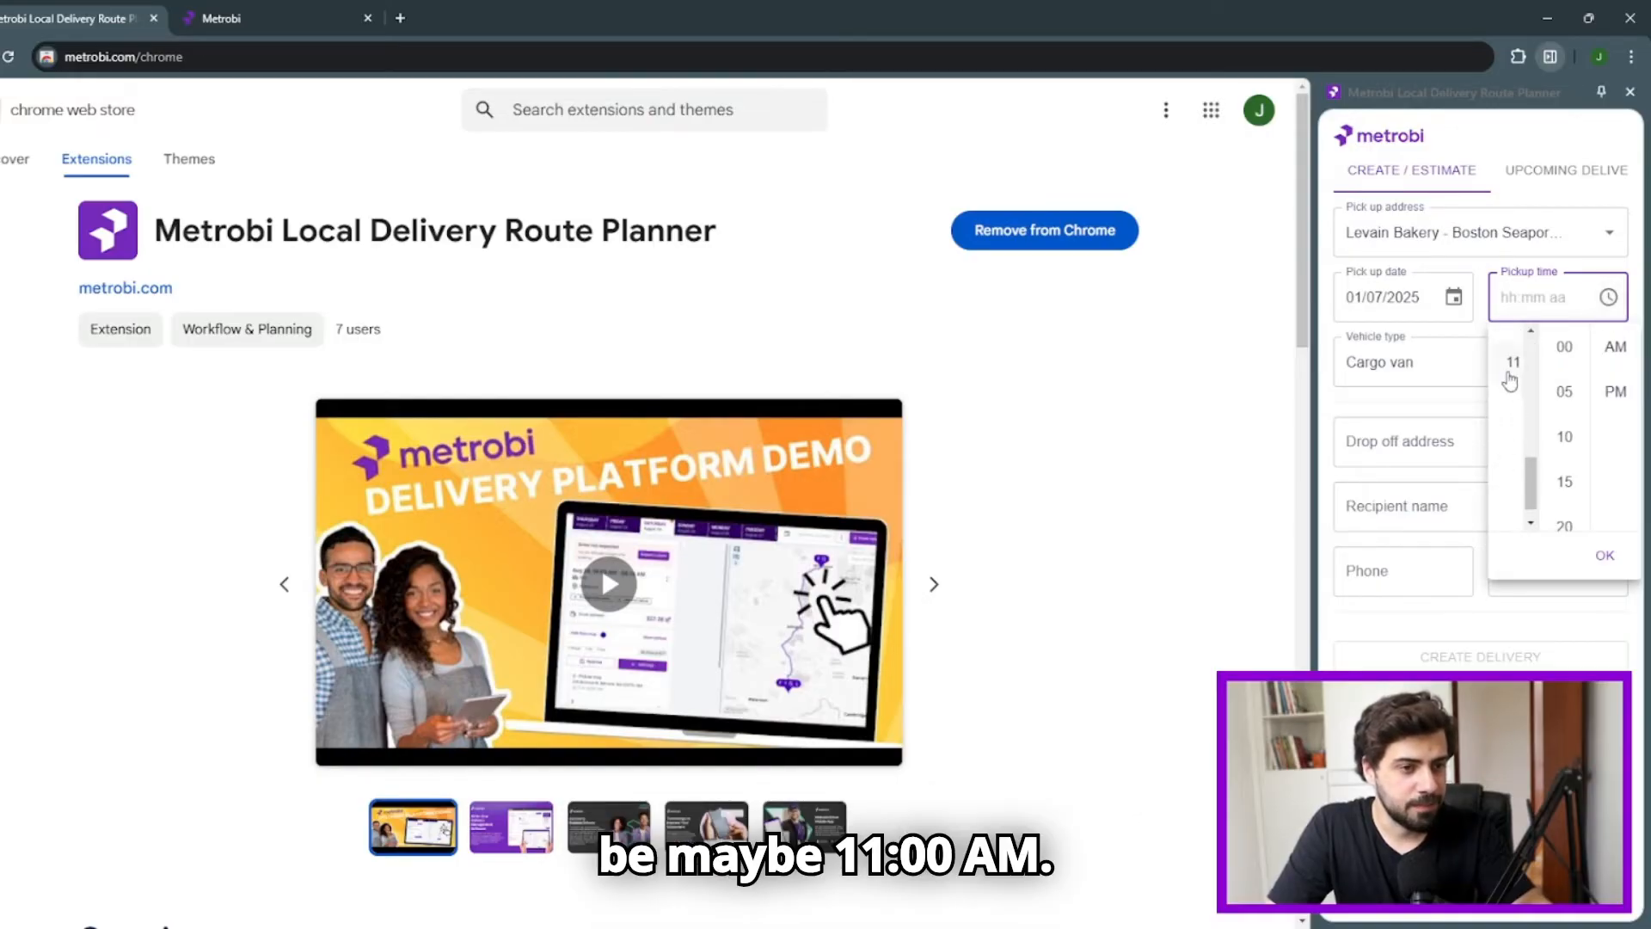
# Step: Set pickup time 11:00 AM, vehicle SUV, and drop-off Airport, Boston, MA, USA
pyautogui.click(1603, 555)
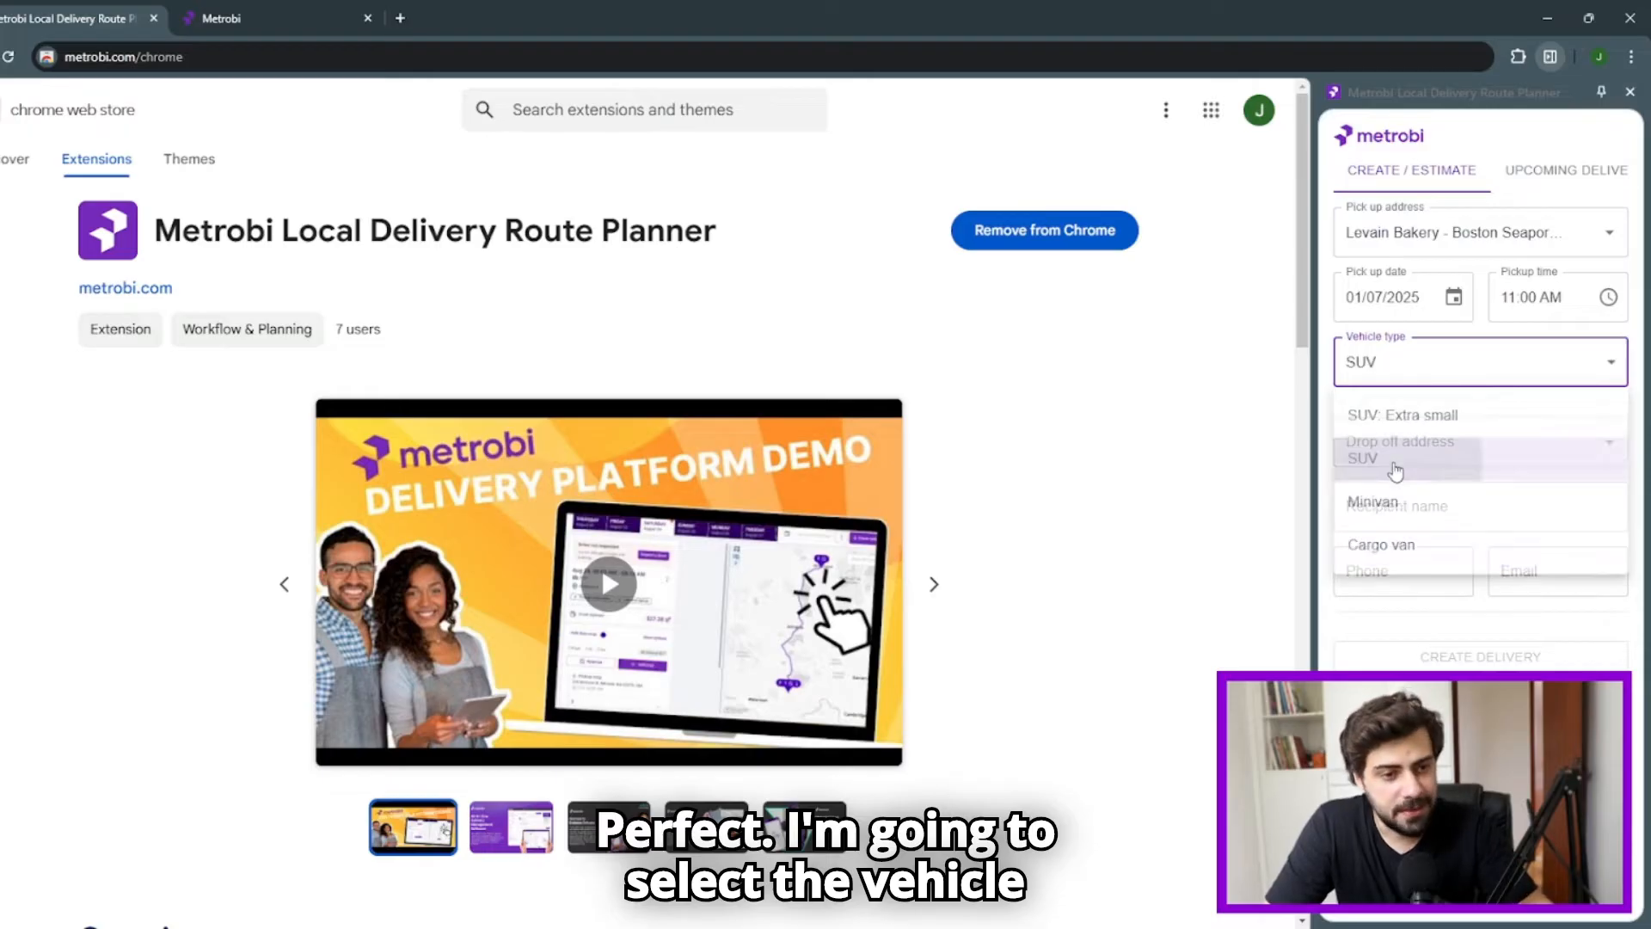
pyautogui.write('airpoer')
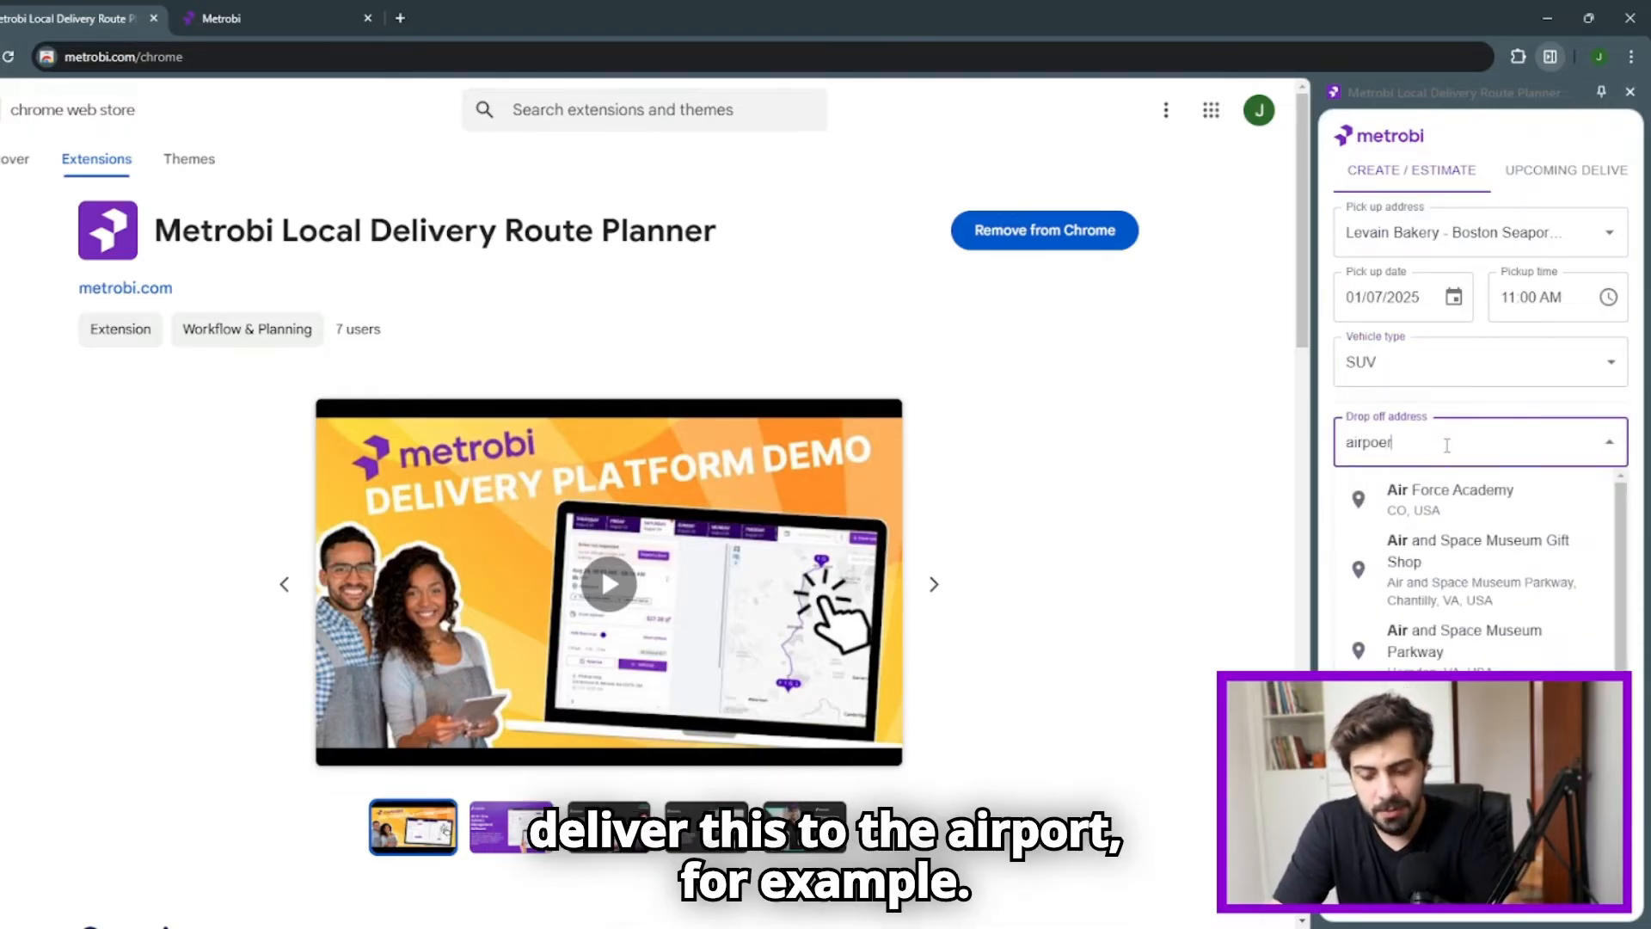
pyautogui.write('airport')
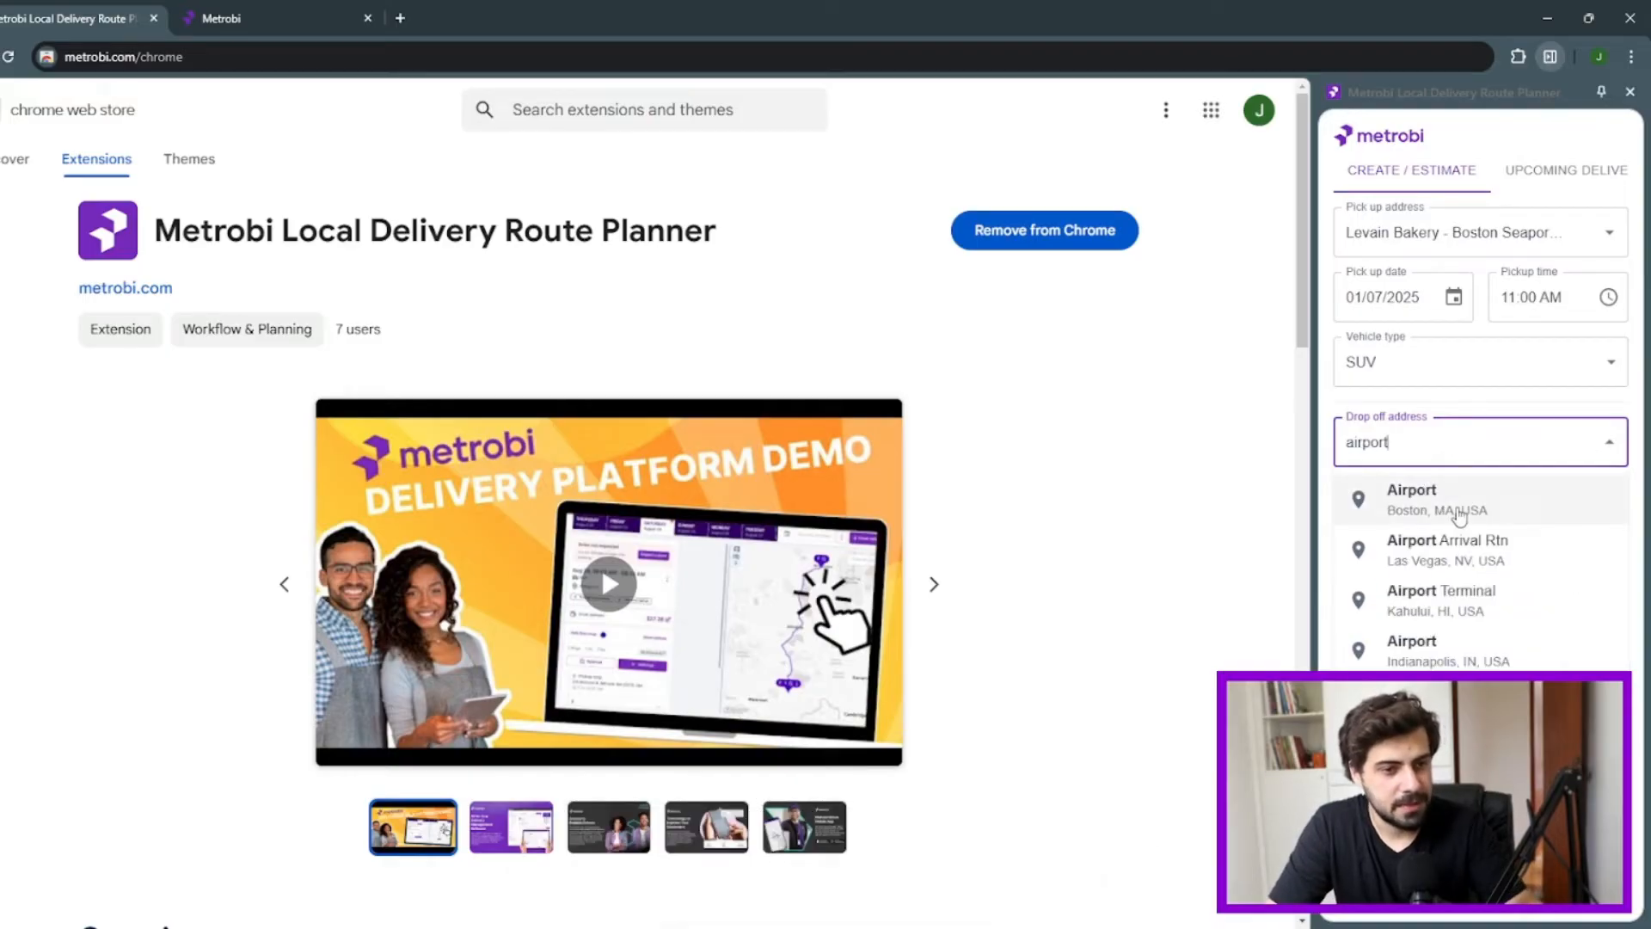
pyautogui.click(1411, 497)
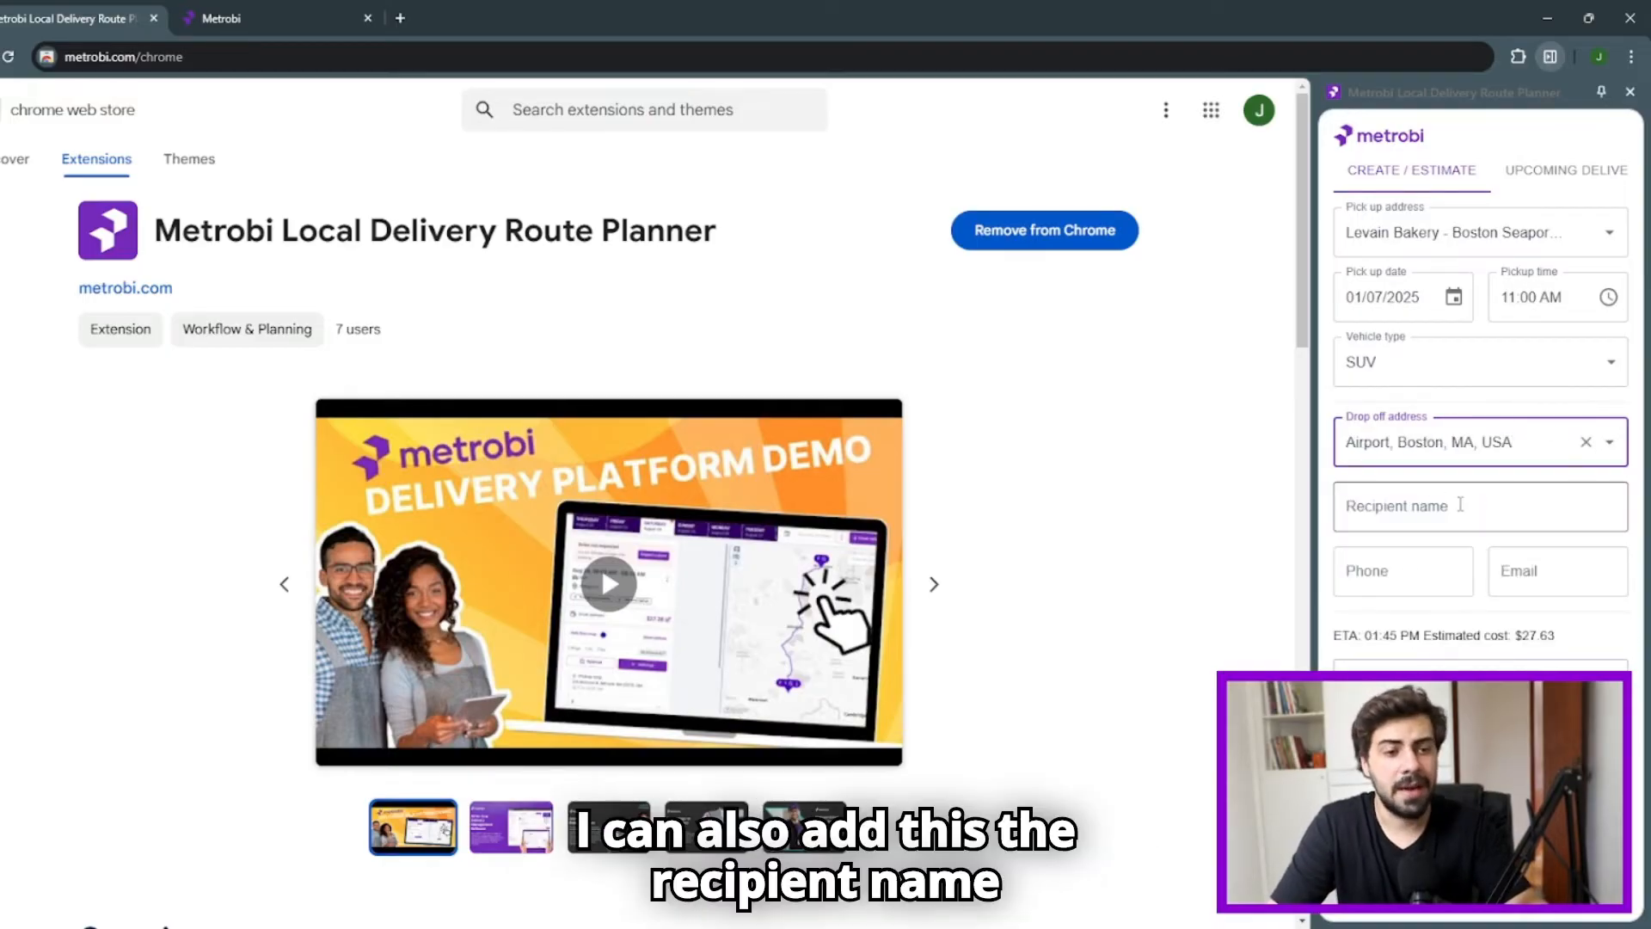